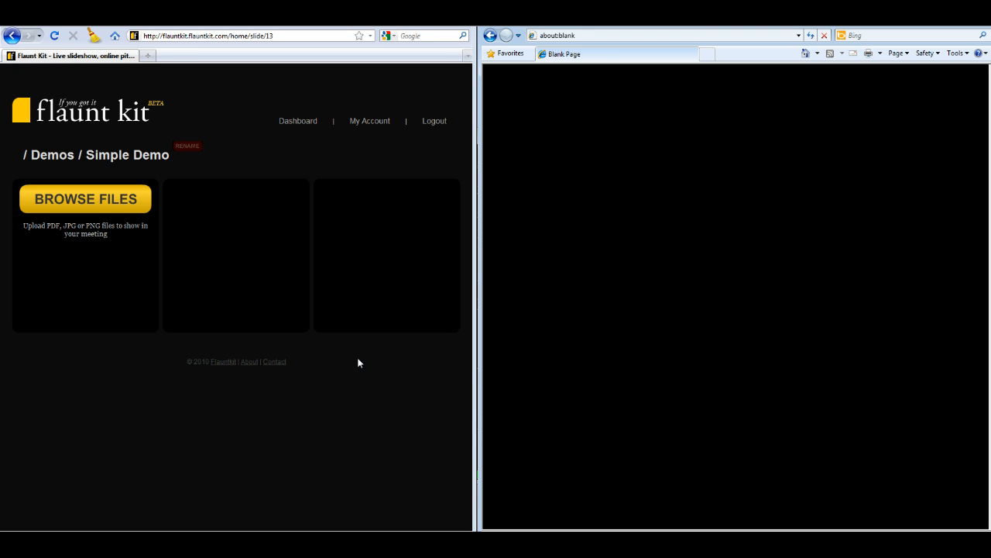
Upload 31_bc.jpg, 36_bc.jpg and 37_bc.jpg into the Simple Demo slideshow
click(85, 199)
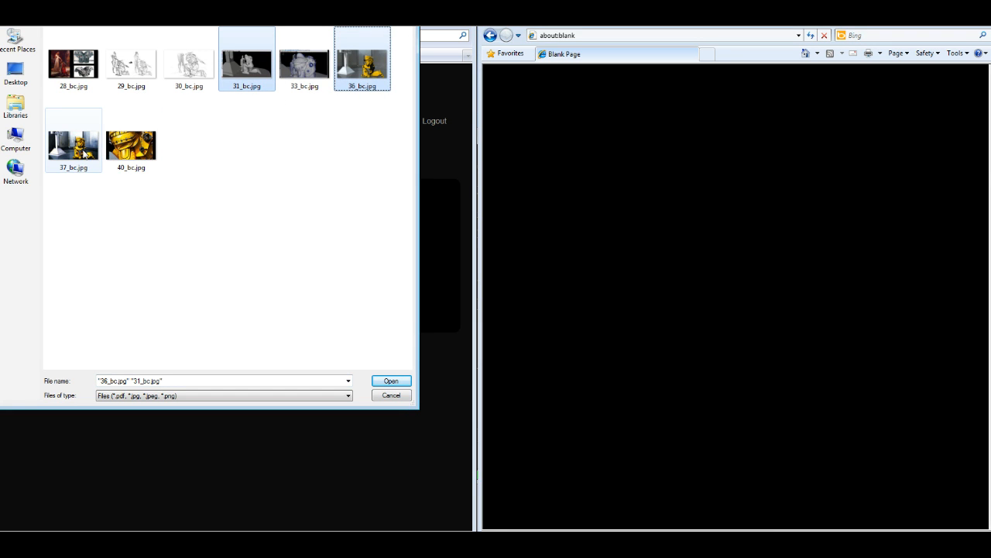
click(392, 381)
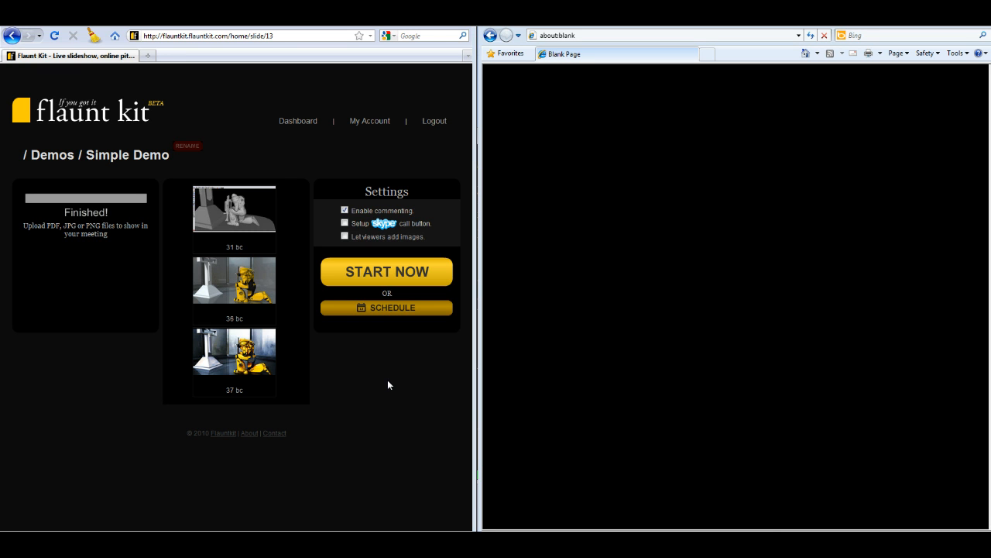
Start Simple Demo, join as Sarah from the second browser, and show 36 bc
click(387, 272)
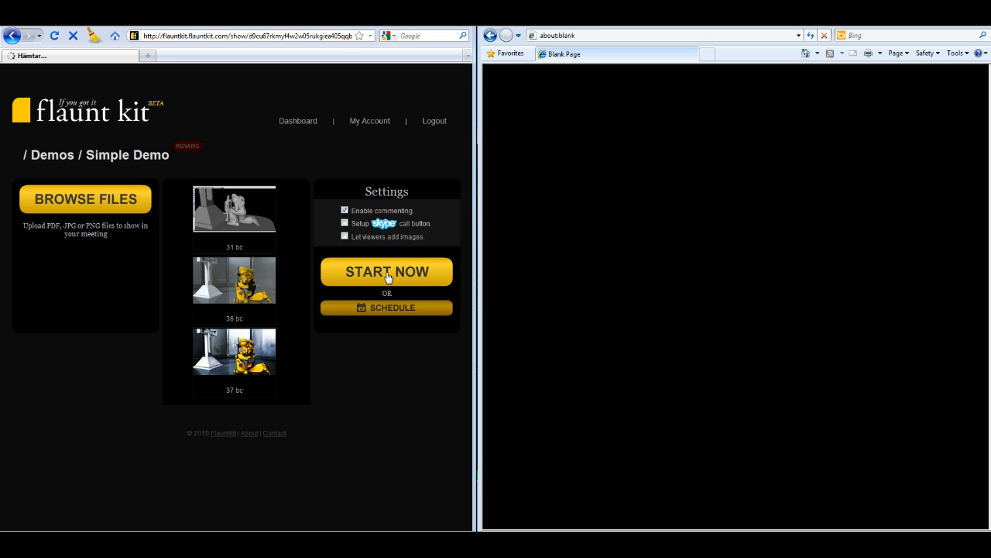
click(387, 272)
text(Sa)
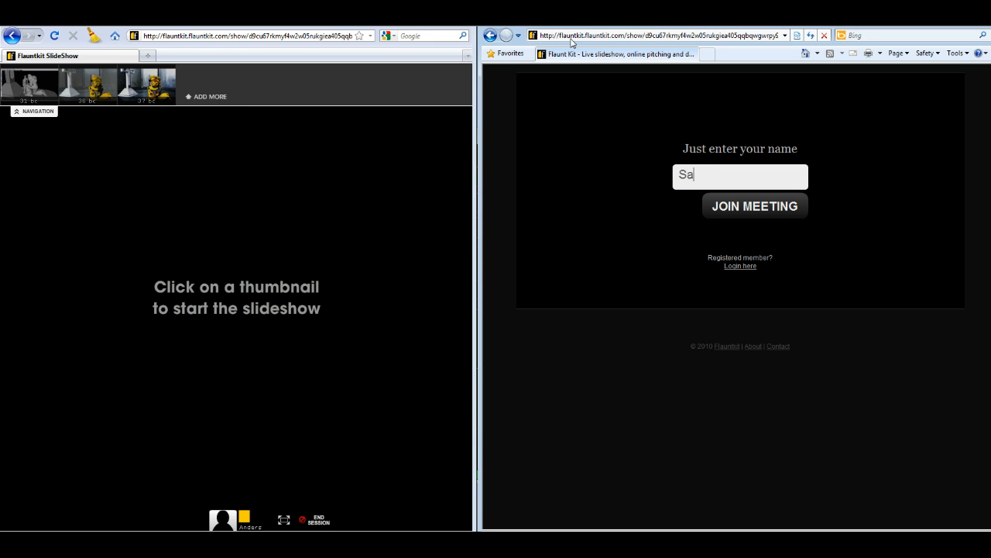
click(755, 205)
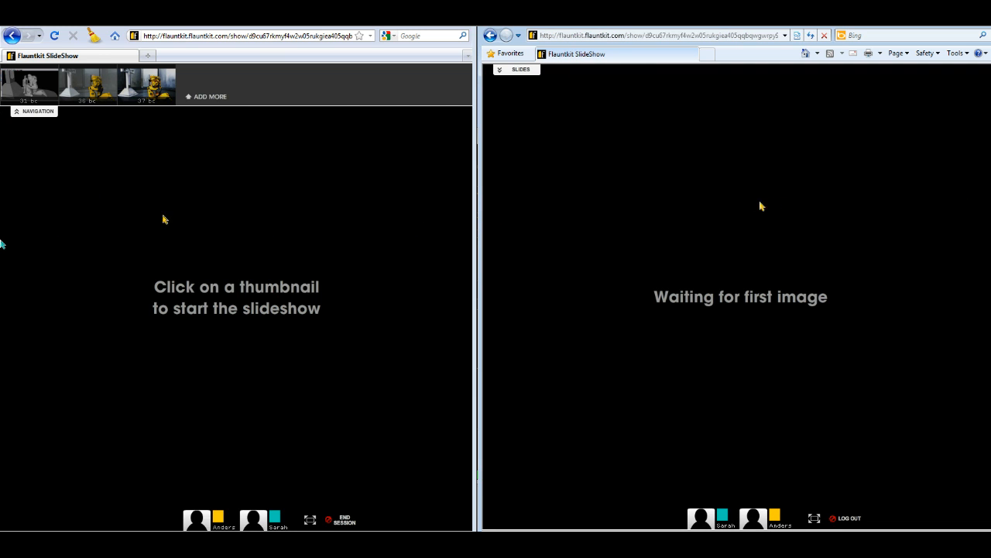
click(29, 84)
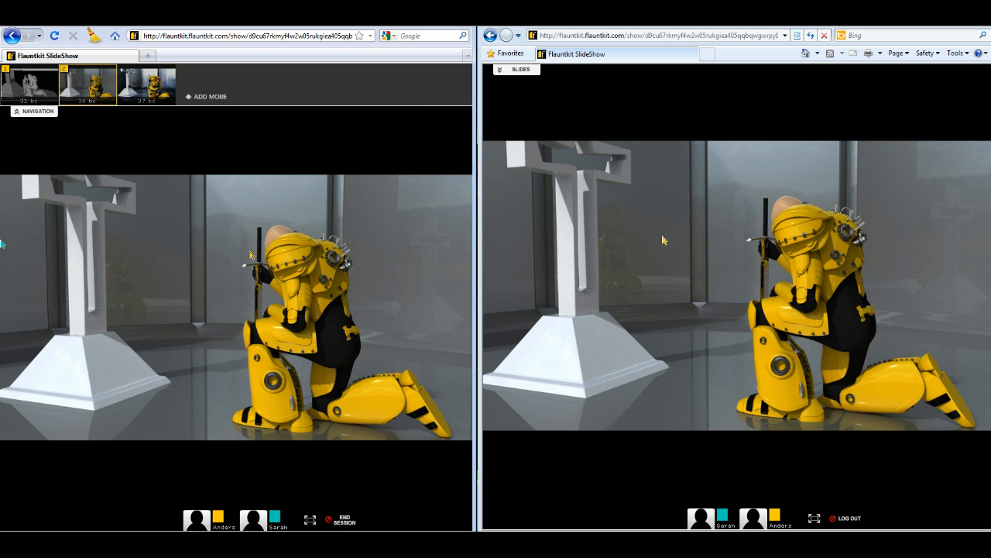
mouse_move(986, 222)
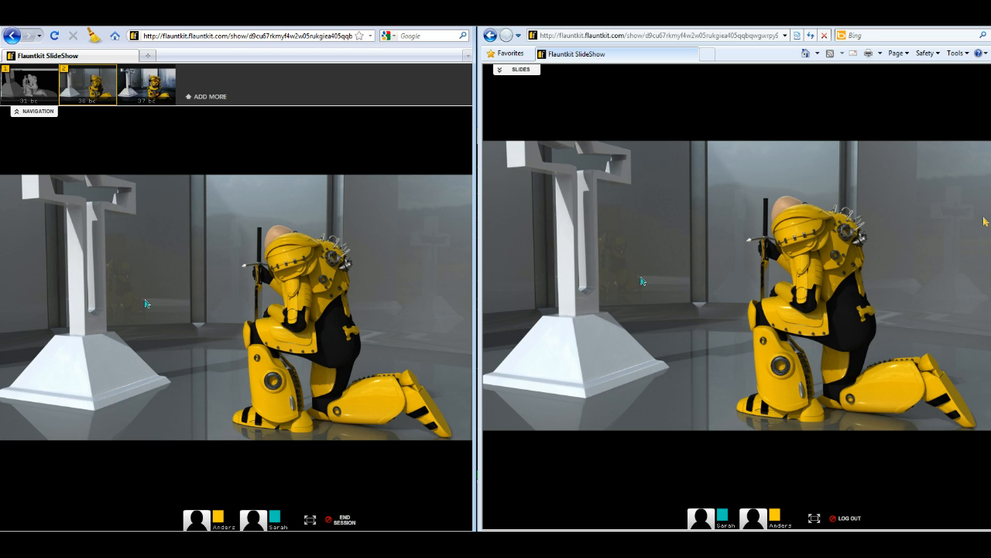
mouse_move(340, 353)
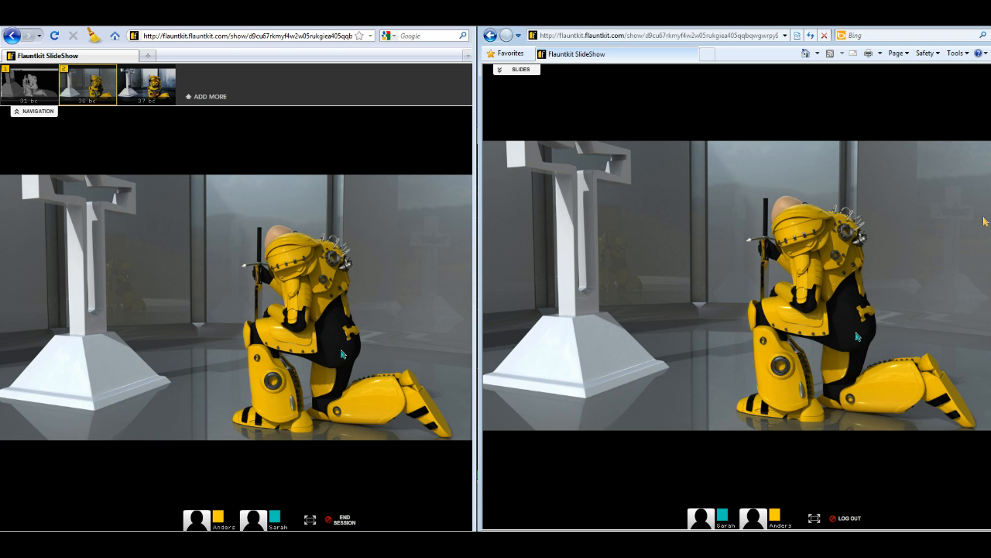
Post the comment 'Nice butt' as marker A on the robot's back in 36 bc
click(783, 324)
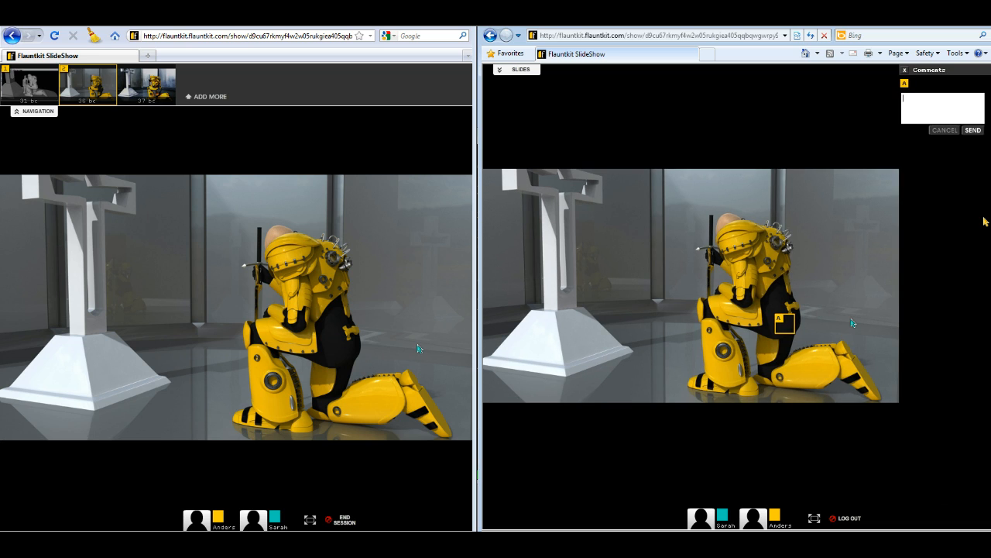
text(Nice butt)
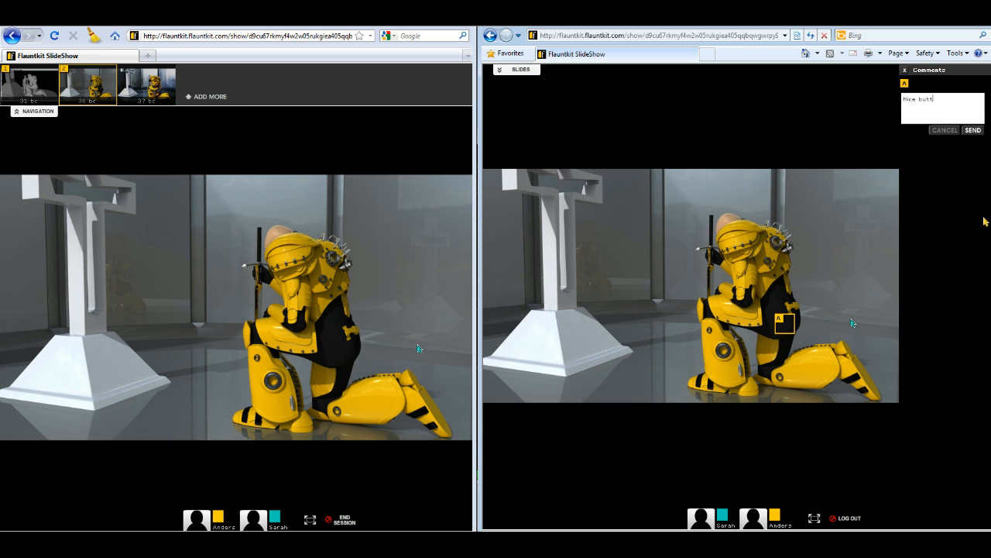
click(978, 130)
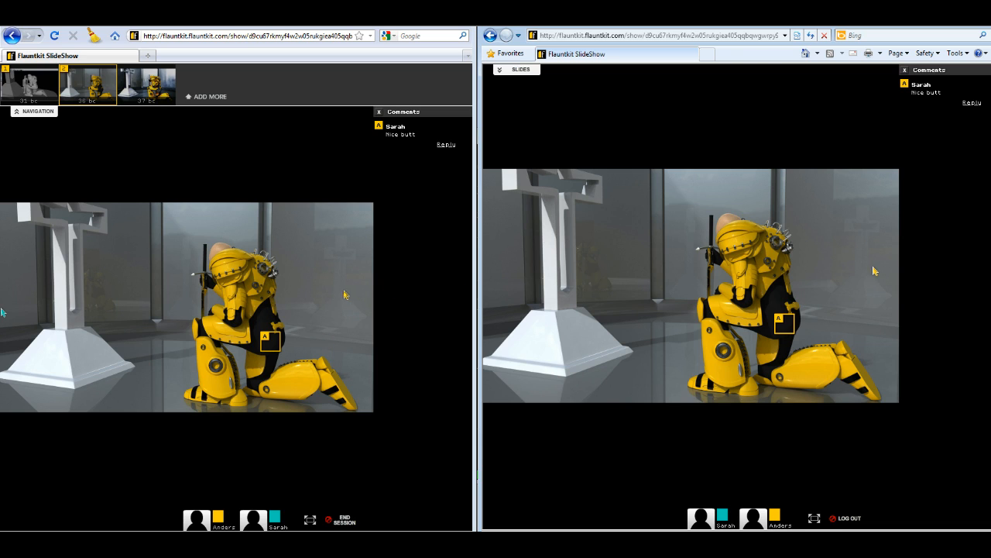
mouse_move(165, 112)
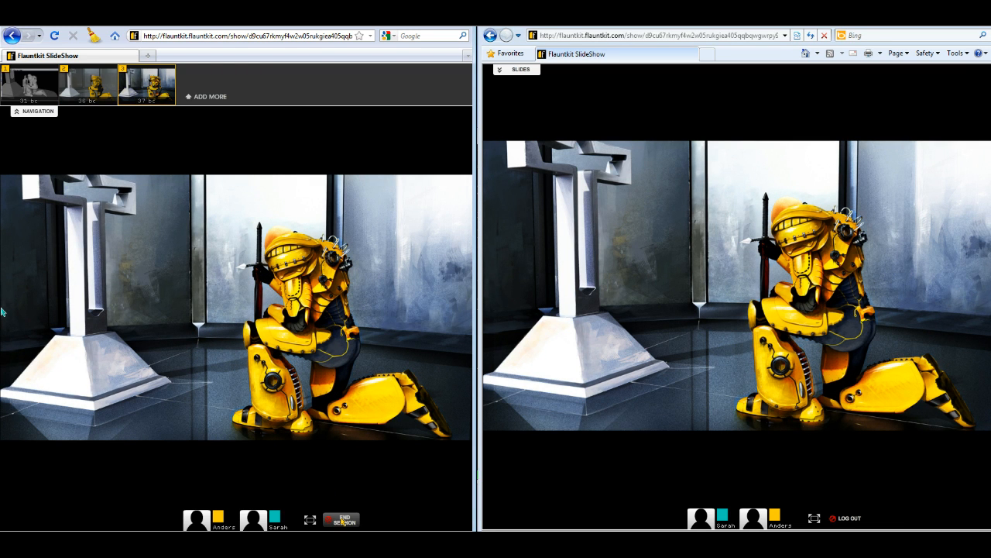
End the session and view Simple Demo's comments, listing 'Nice butt' under 36 bc
click(340, 520)
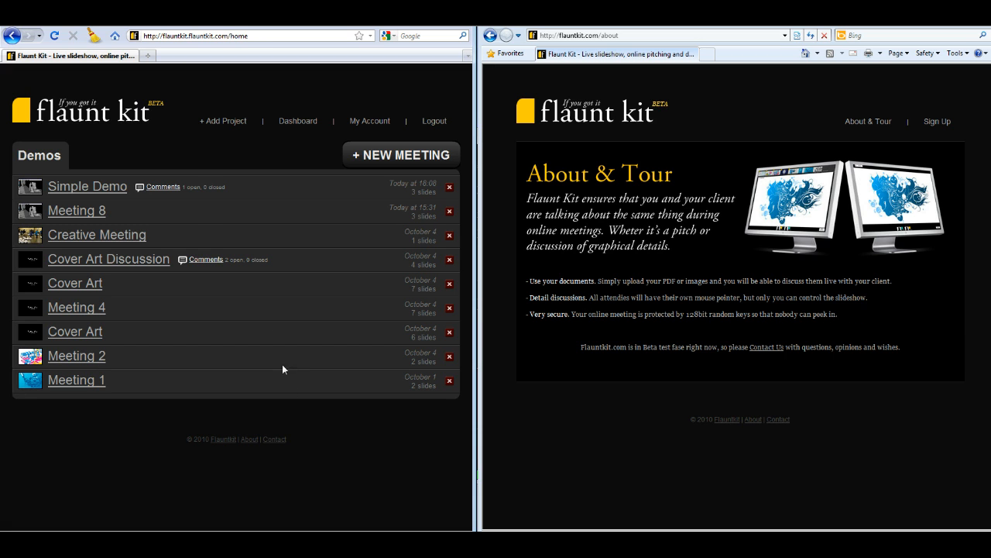
click(163, 186)
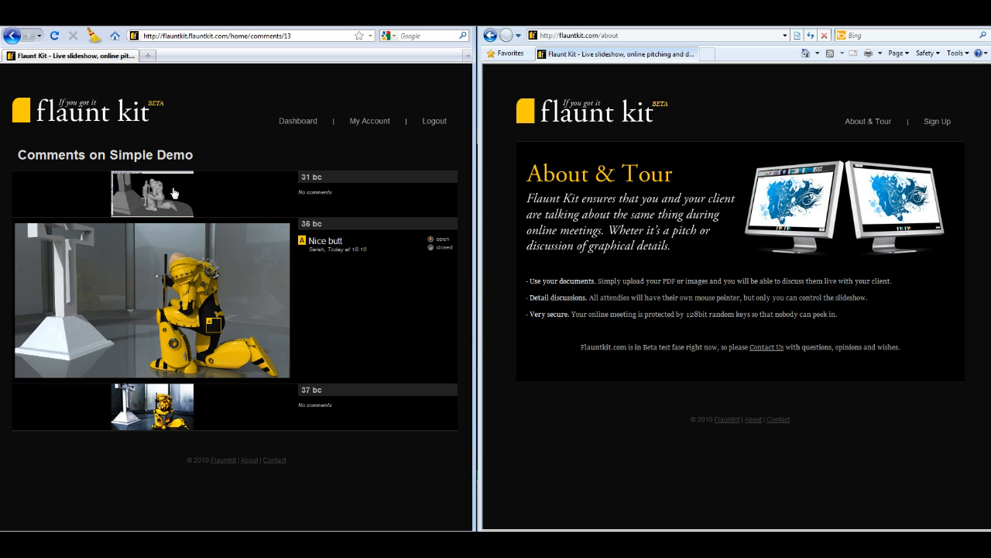
mouse_move(230, 315)
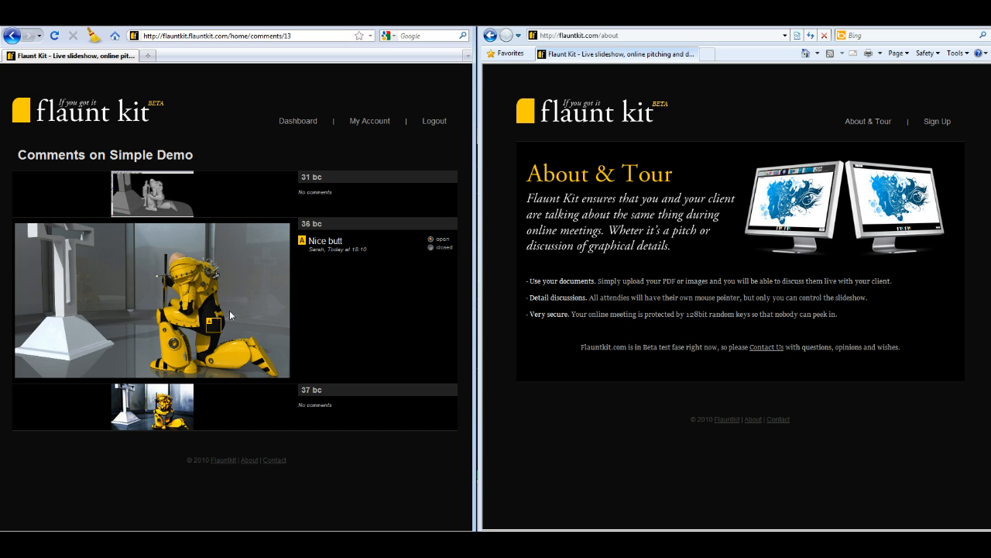
mouse_move(342, 295)
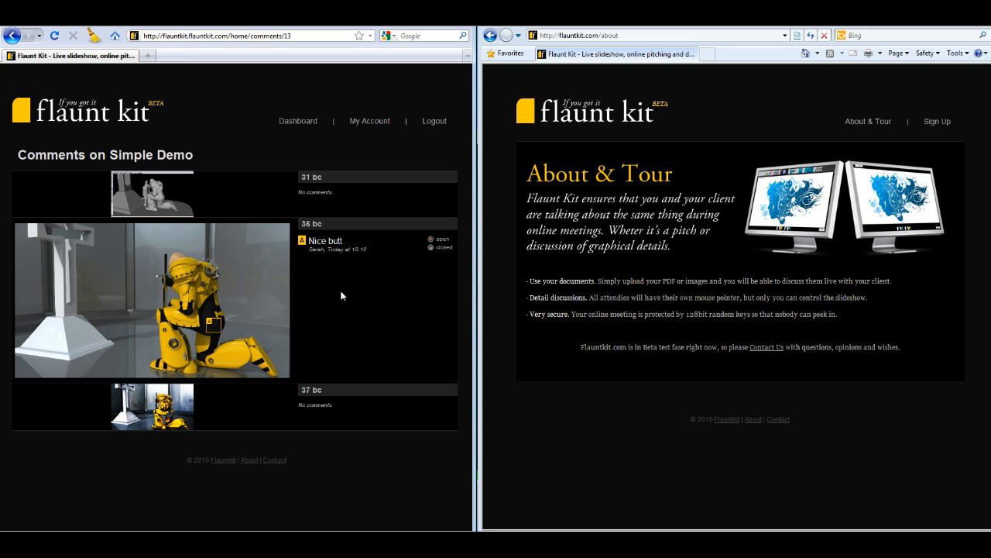